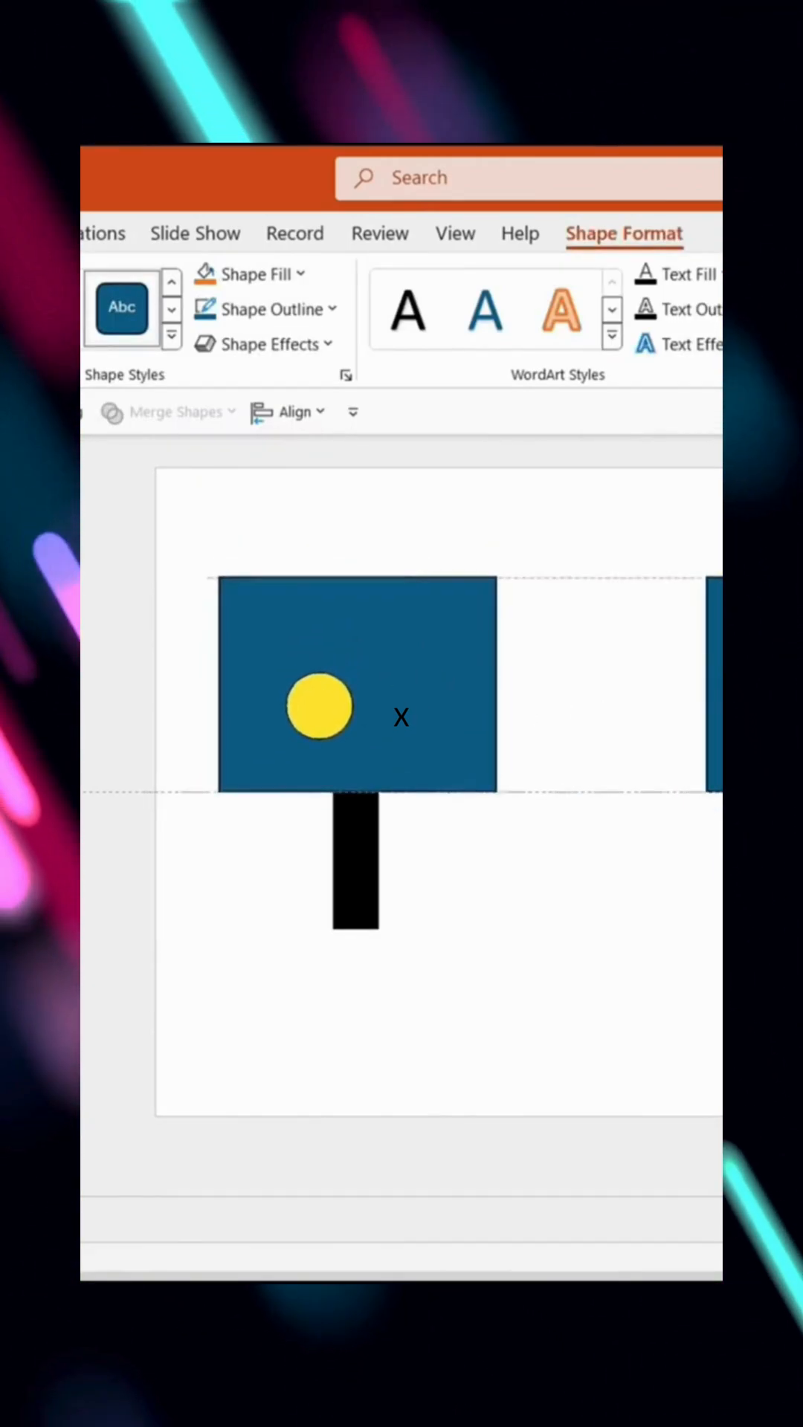
# - Subtract the blue rectangle from the number 1 and reposition the leftover bar slice beside it
pyautogui.click(319, 706)
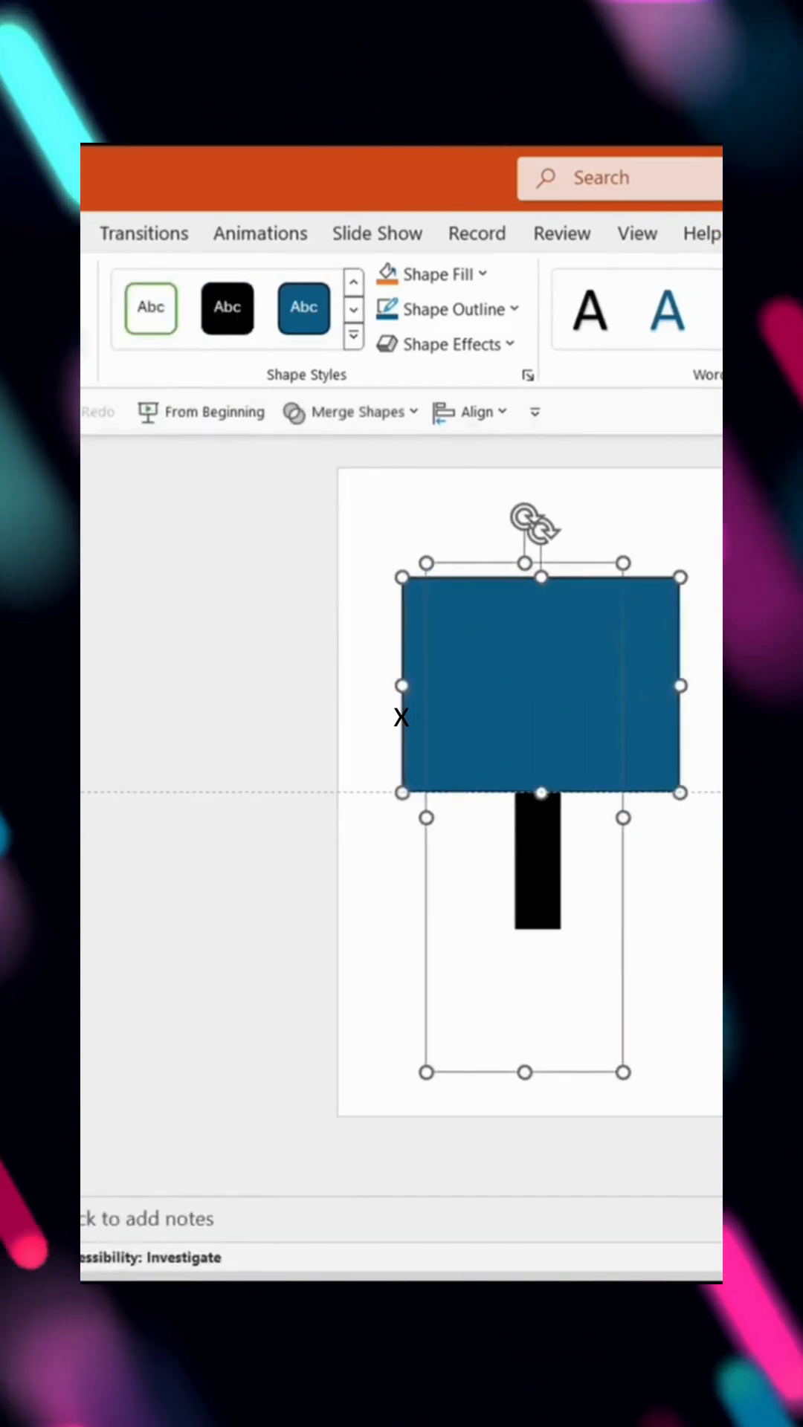
pyautogui.click(364, 344)
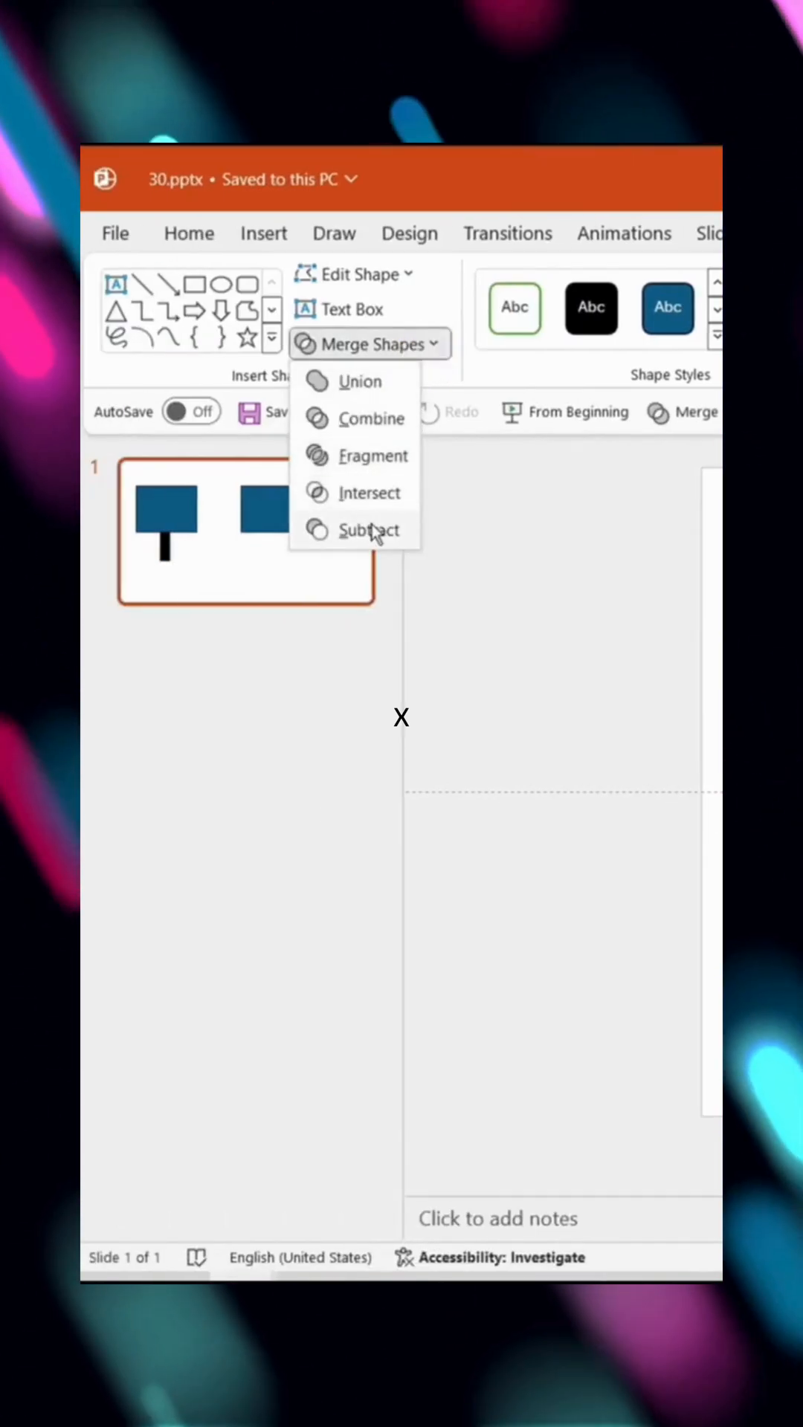
pyautogui.click(371, 530)
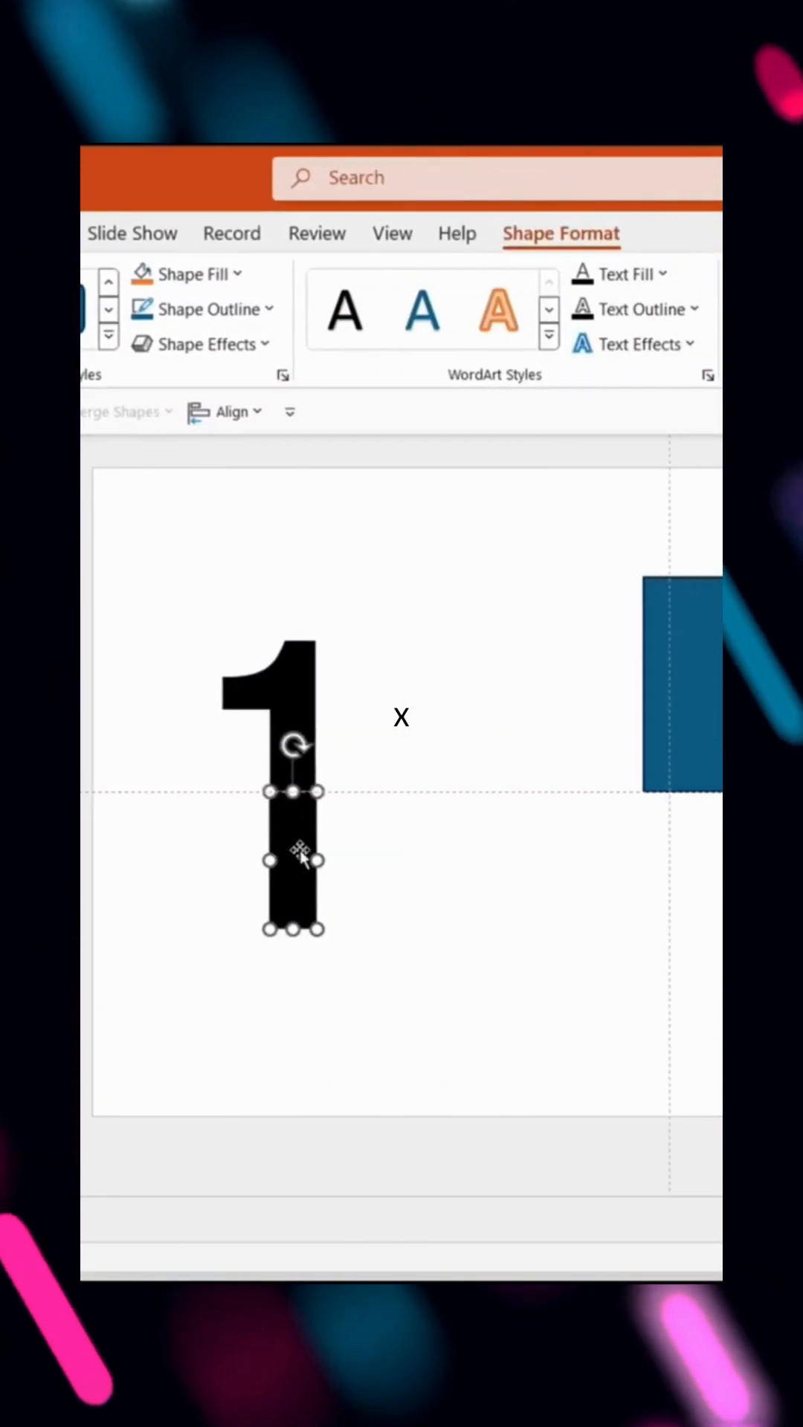
pyautogui.moveTo(295, 856); pyautogui.dragTo(401, 897)
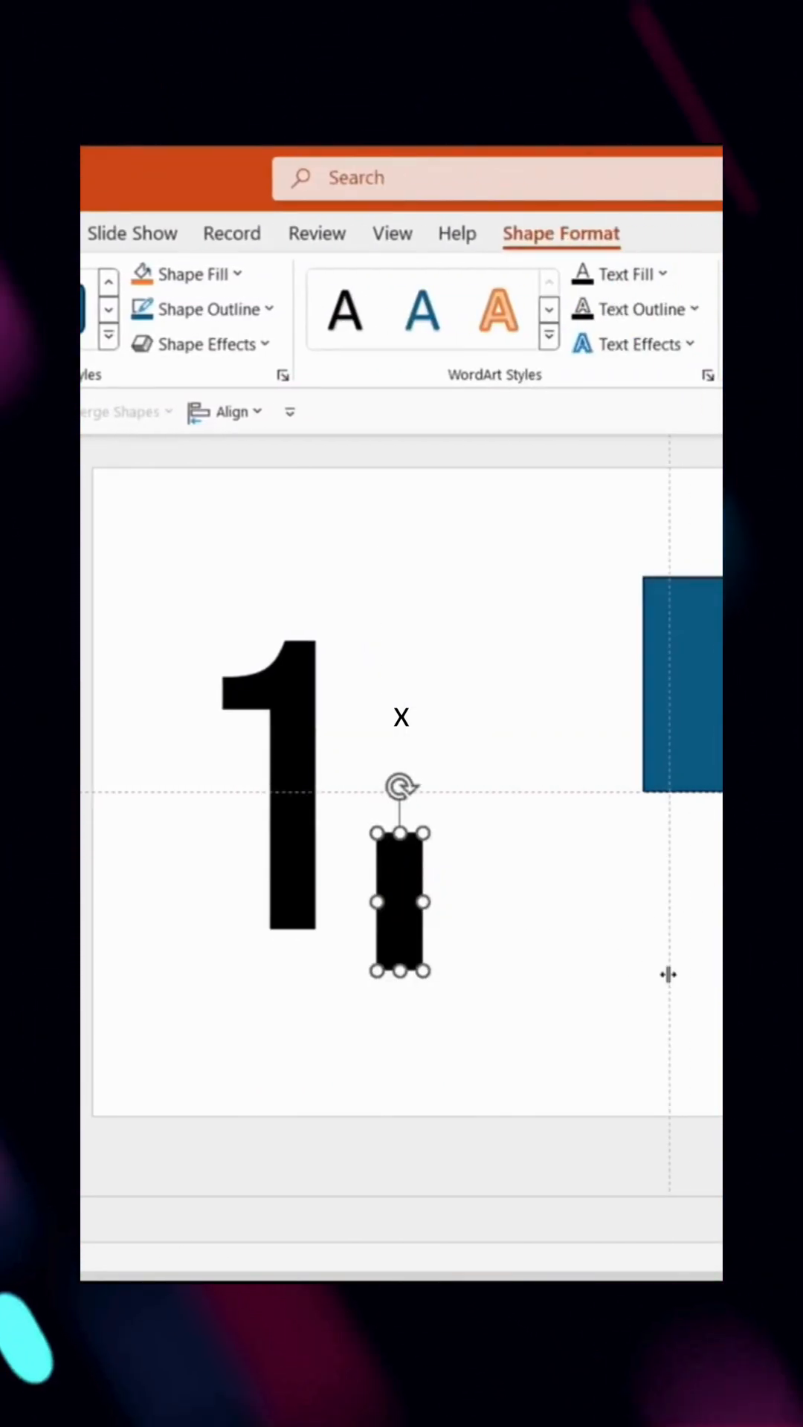
pyautogui.moveTo(401, 901); pyautogui.dragTo(291, 860)
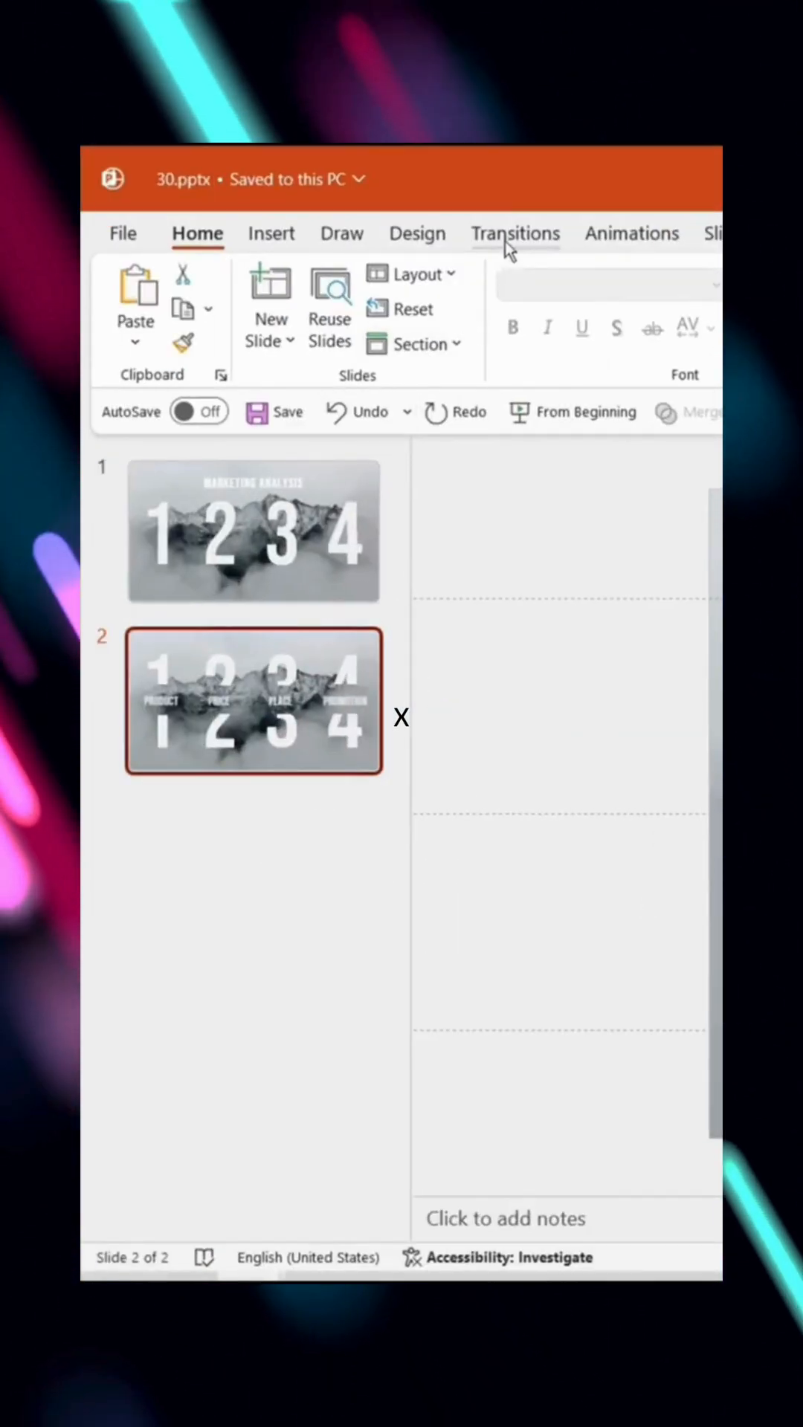
# - Change the mountain picture's scale height and width under Size, then show the background fill settings
pyautogui.click(515, 232)
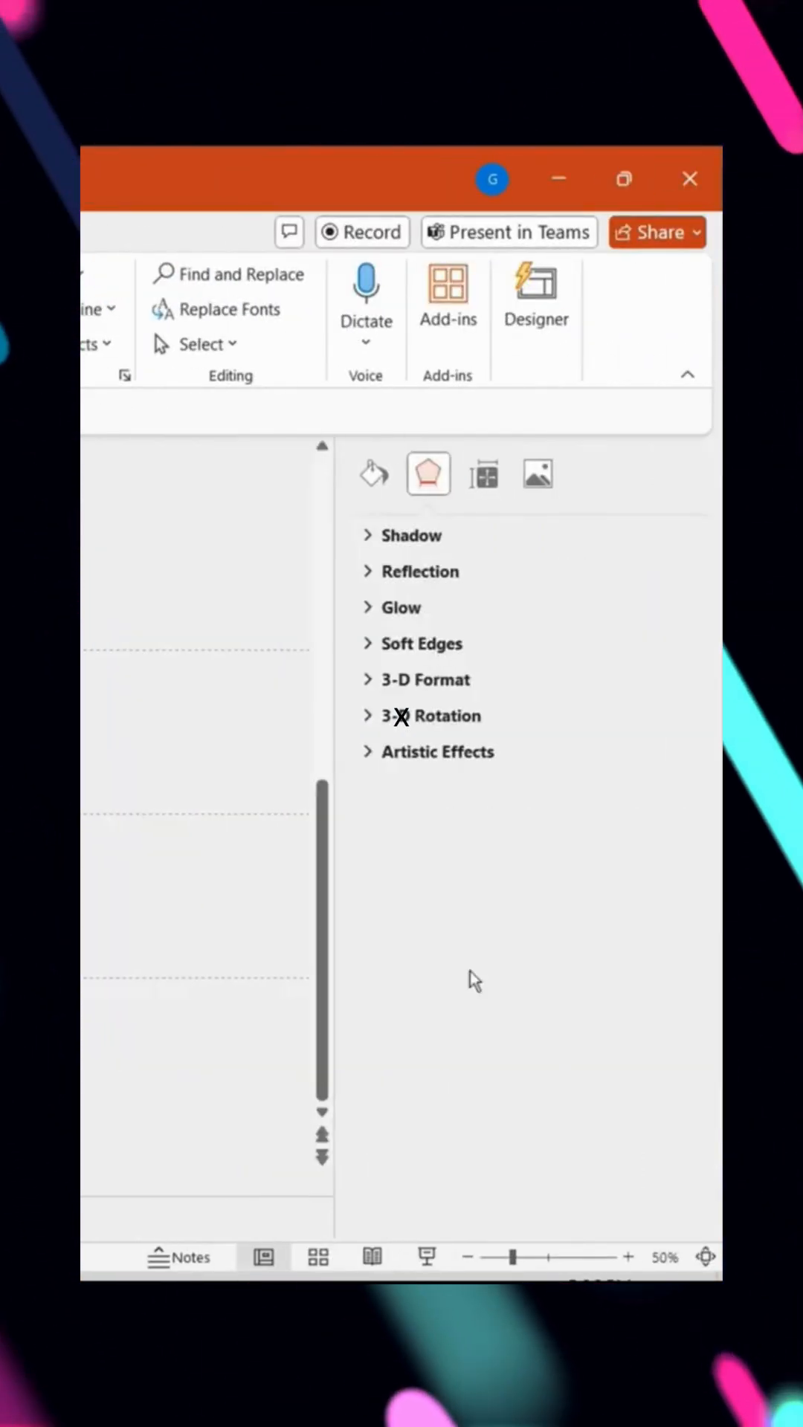
pyautogui.click(482, 511)
pyautogui.write('60')
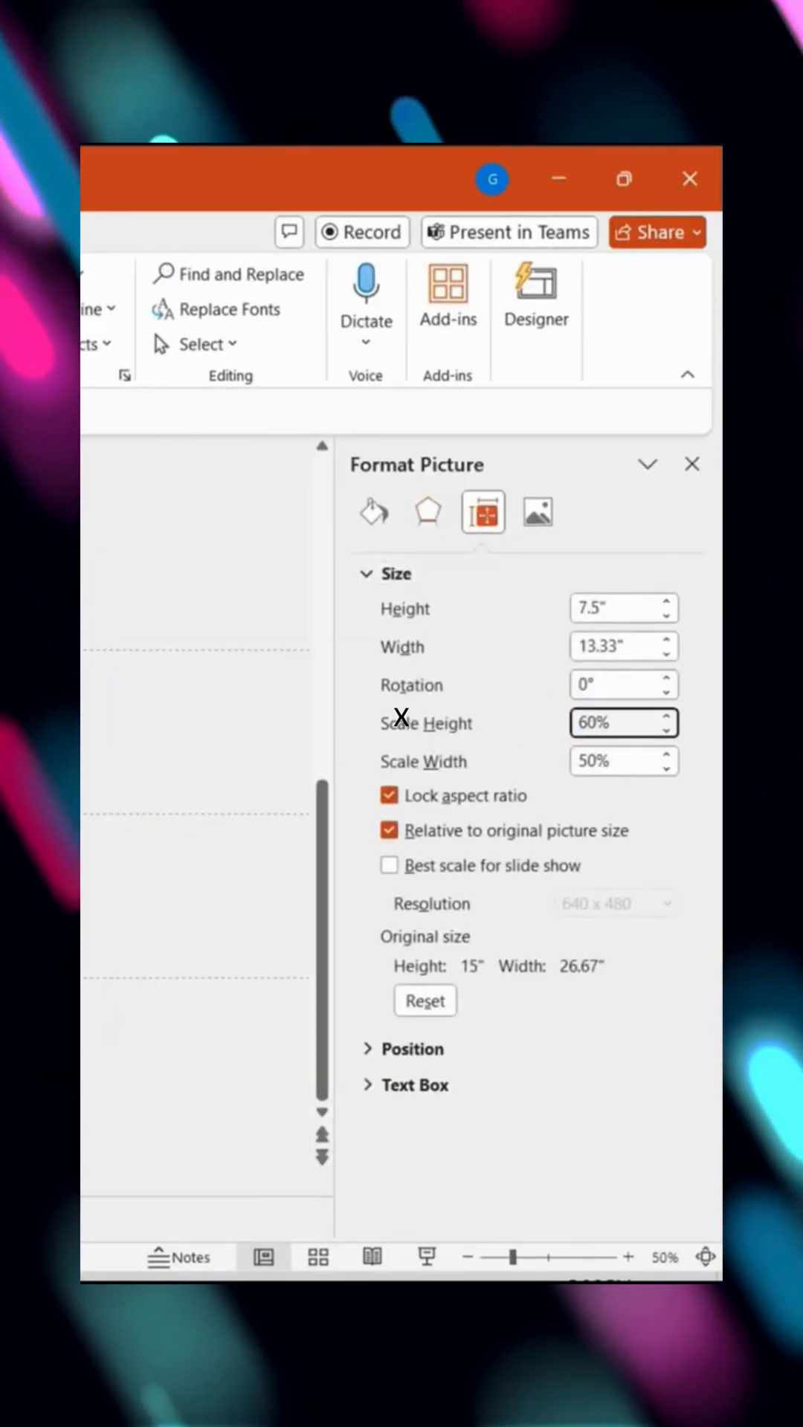
pyautogui.click(373, 511)
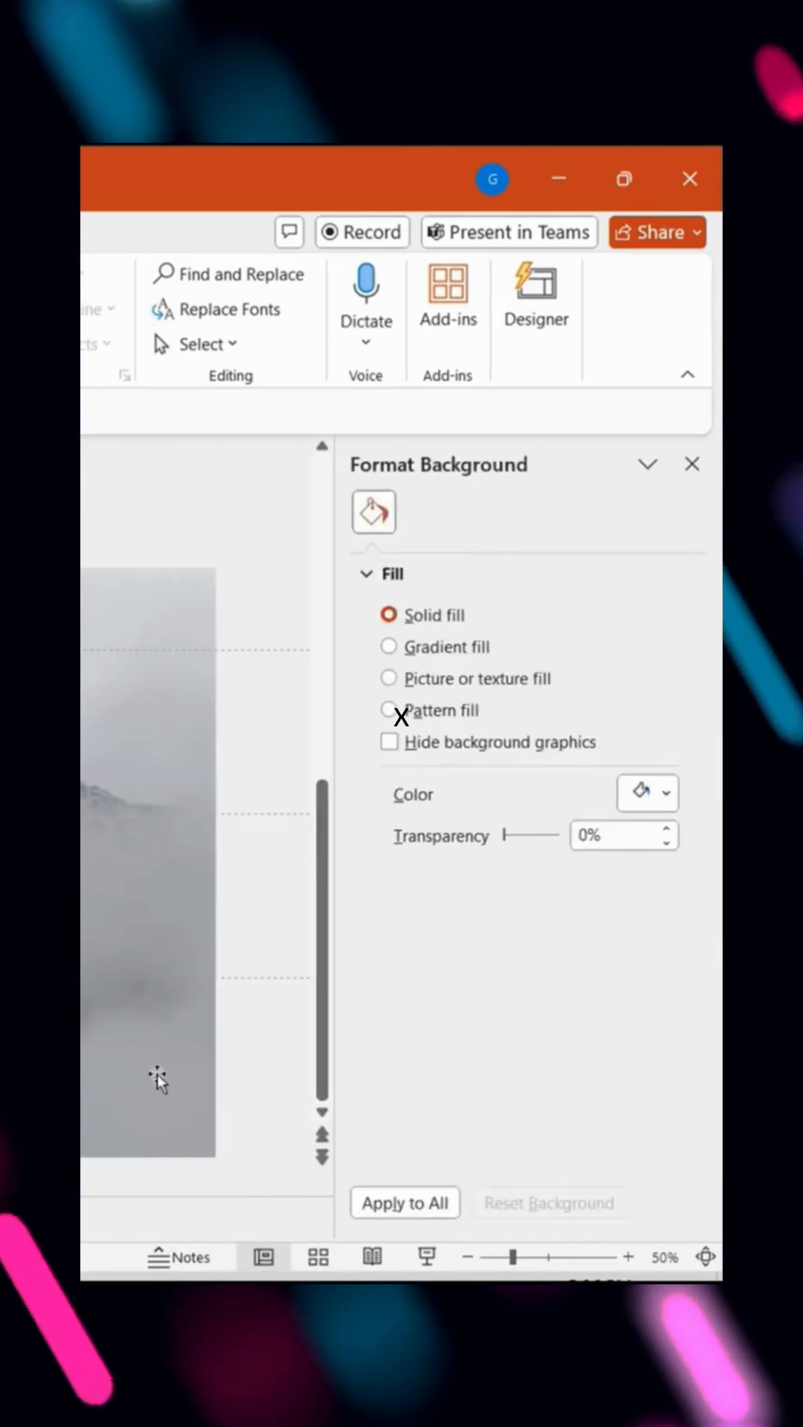